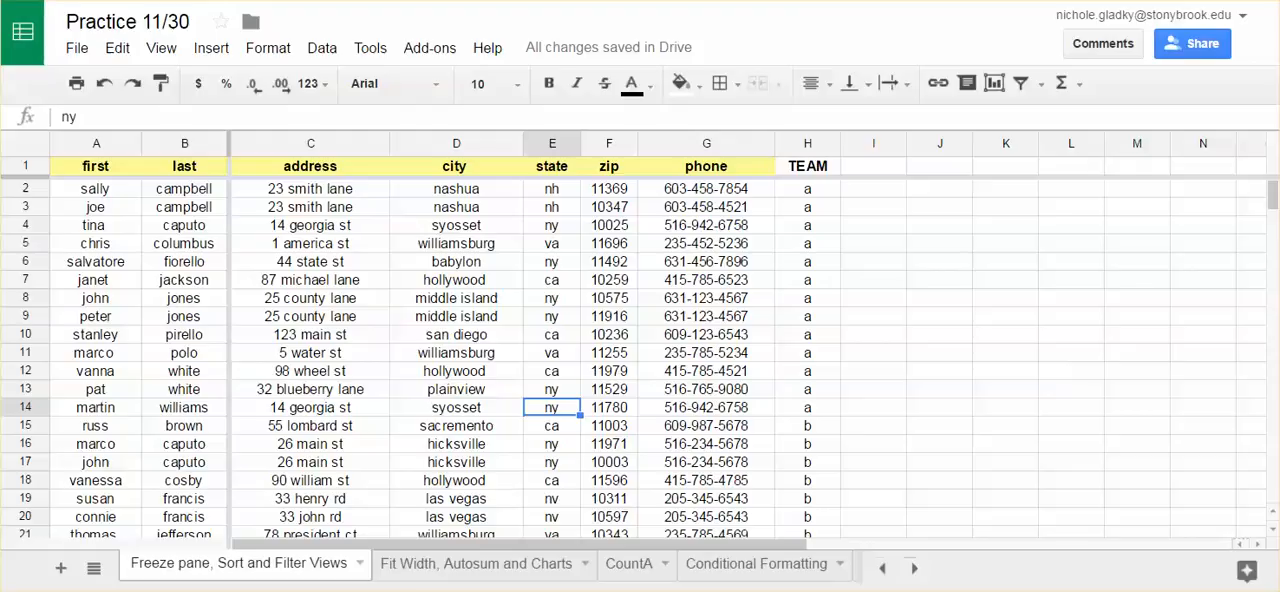
mouse_move(956, 196)
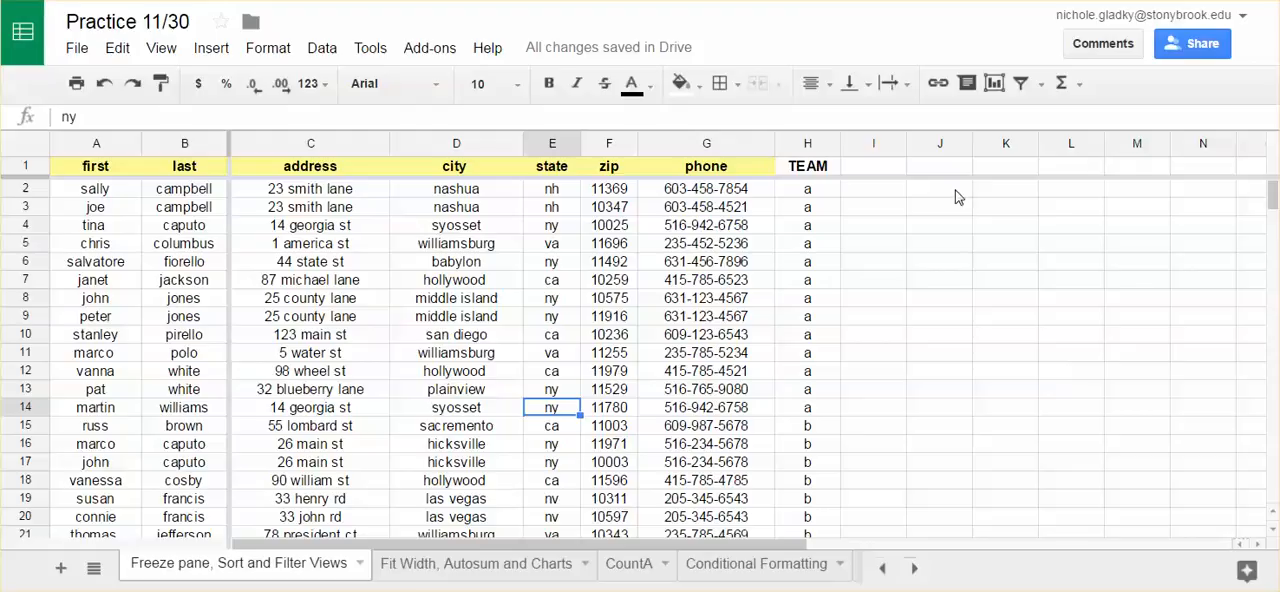
Step: Browse the saved filter views, trying Team A and Team B, then turn the filter view off
click(1042, 84)
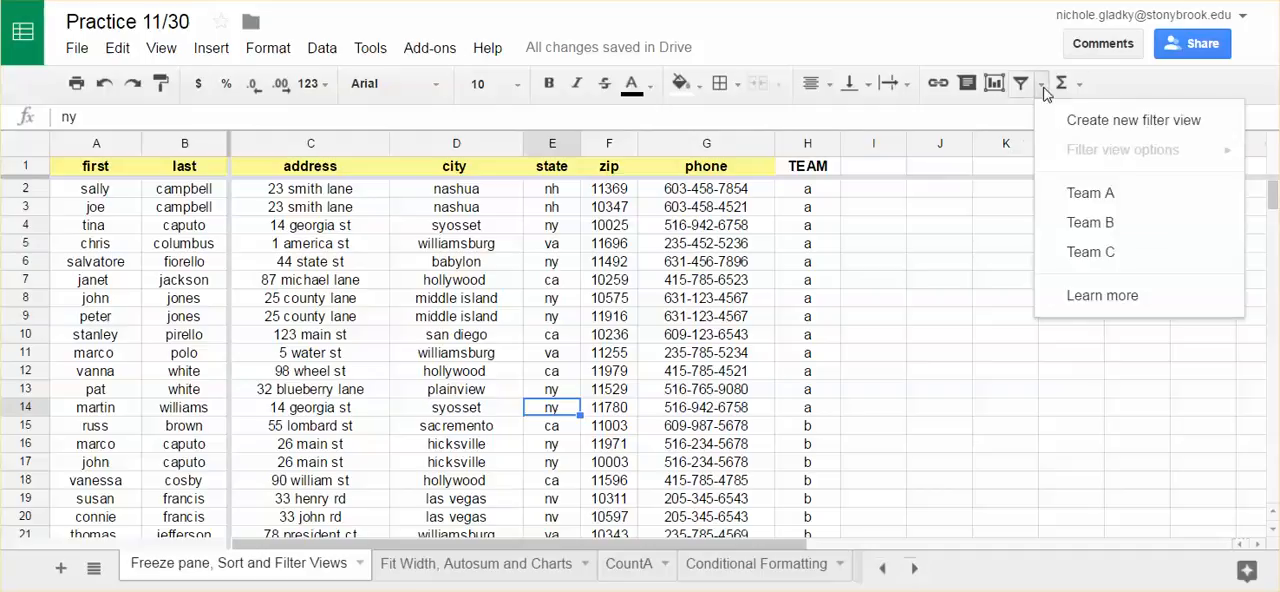
mouse_move(1090, 192)
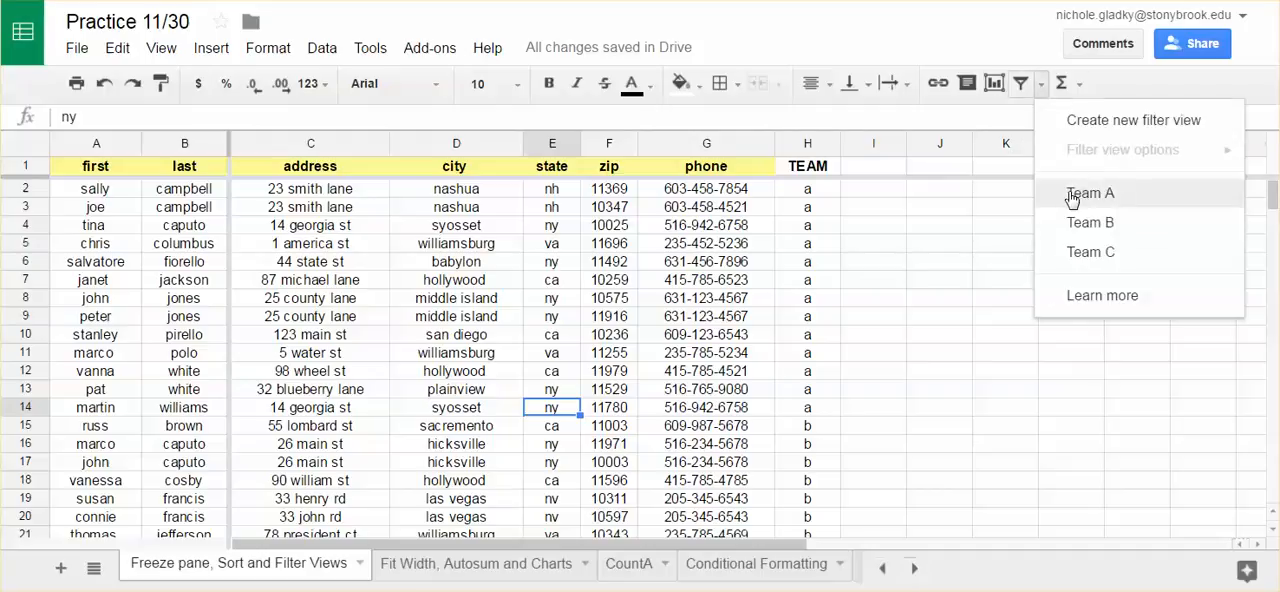
click(1090, 192)
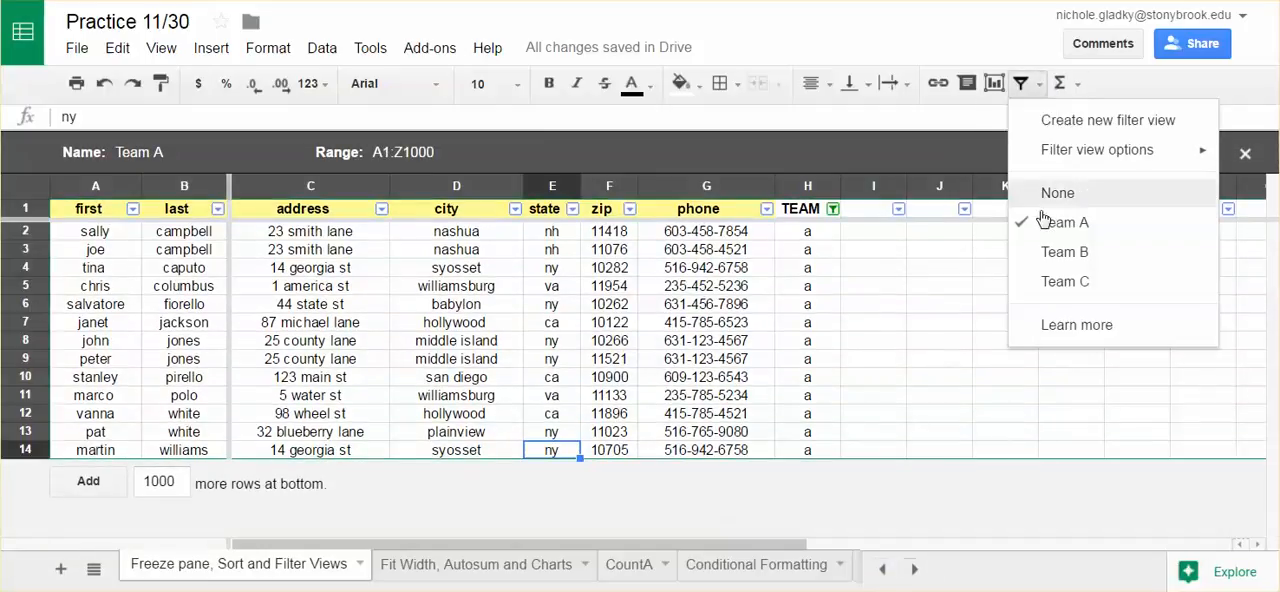
click(1064, 252)
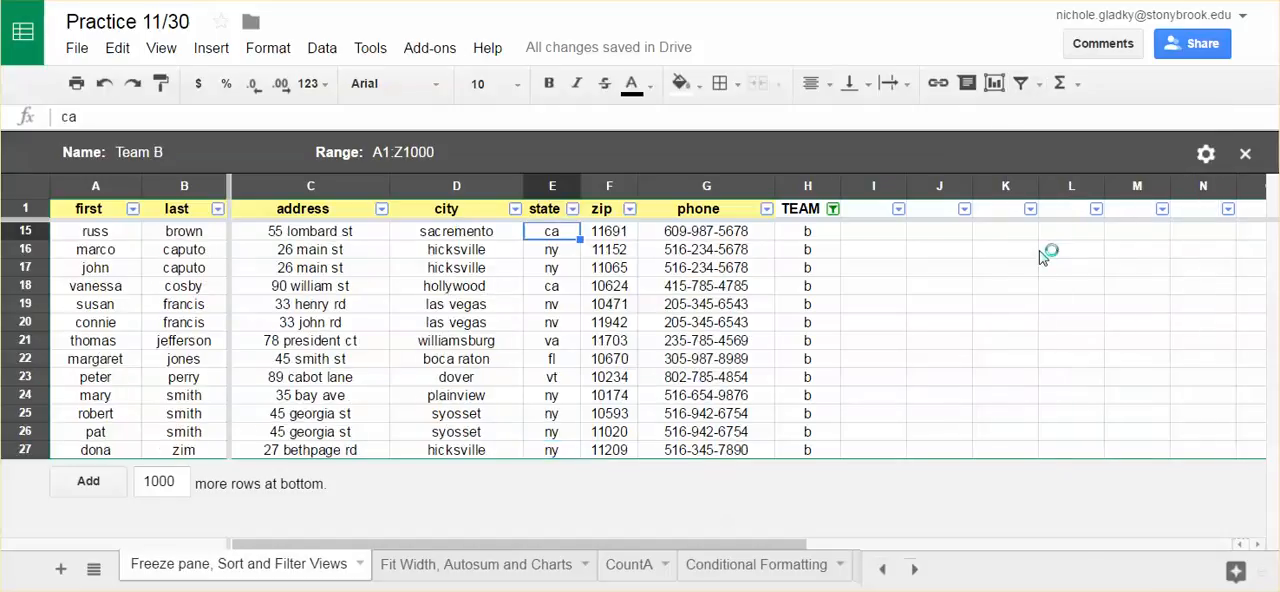
click(1020, 84)
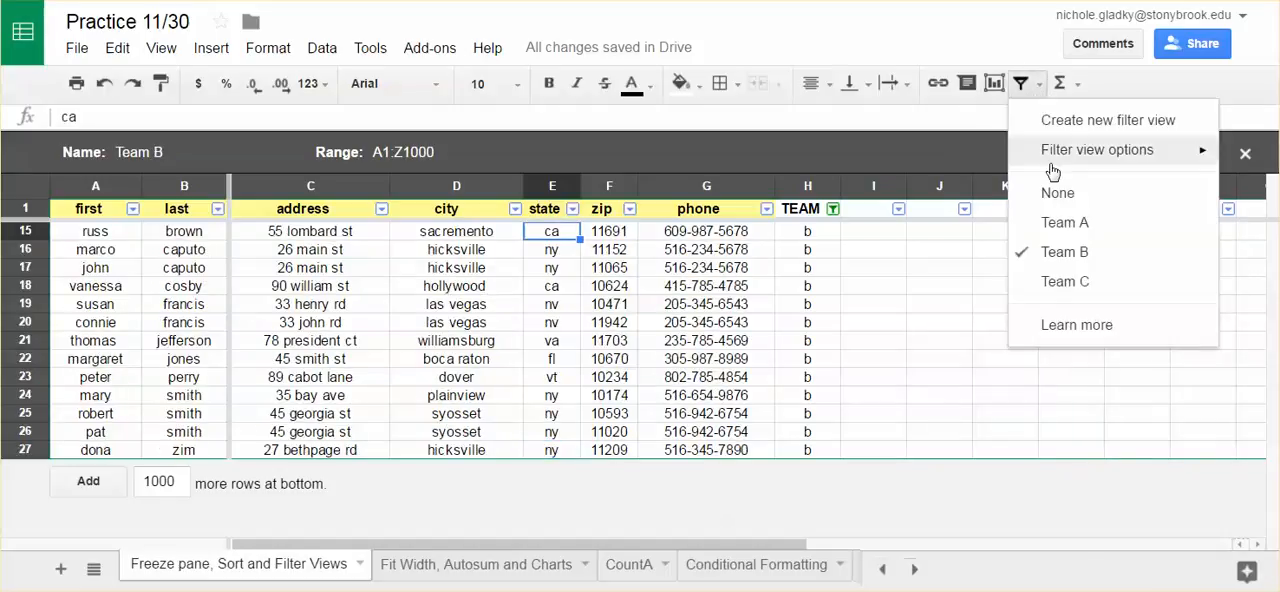
click(1056, 192)
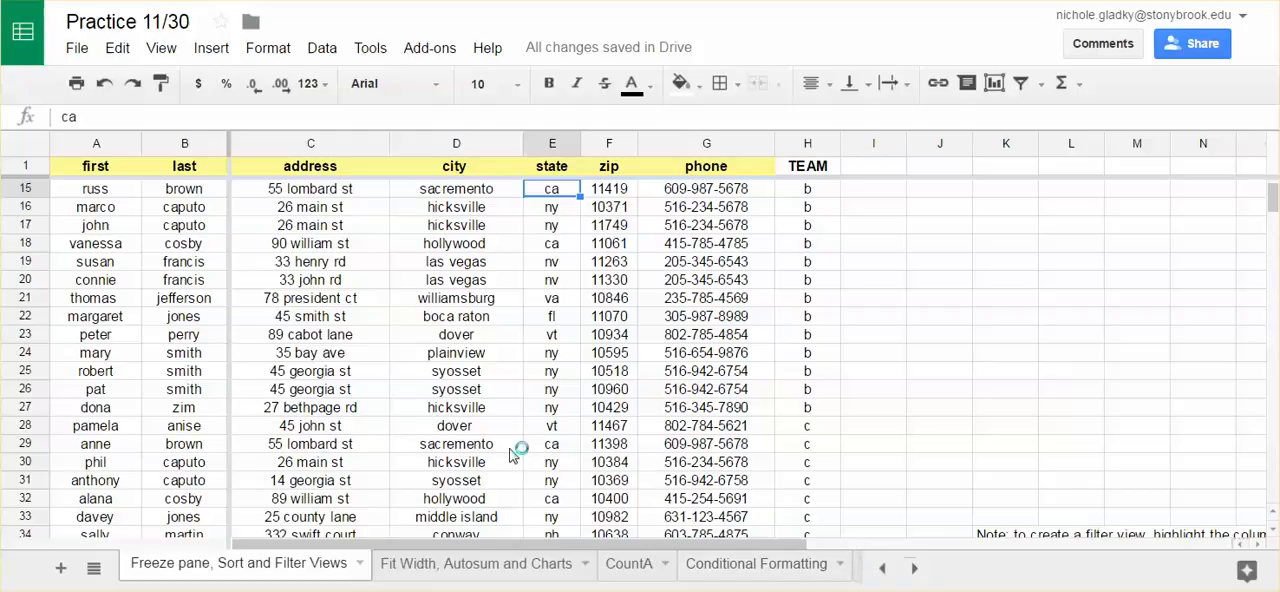
Step: Apply the Team A filter view and copy its filtered rows
click(1020, 84)
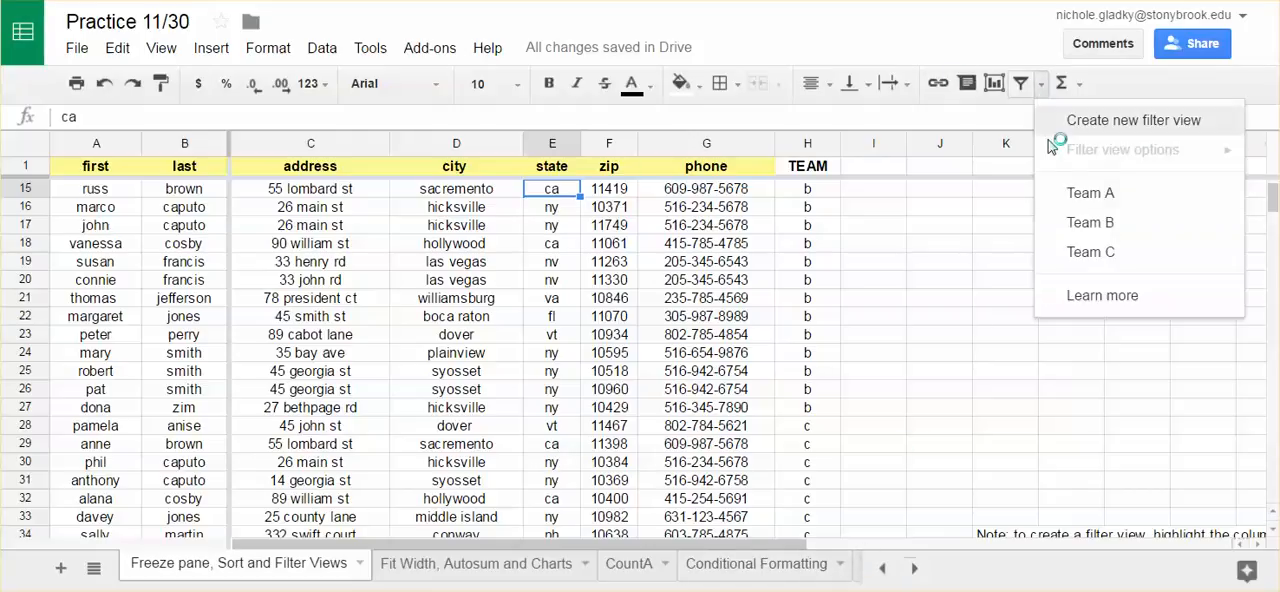
click(1090, 192)
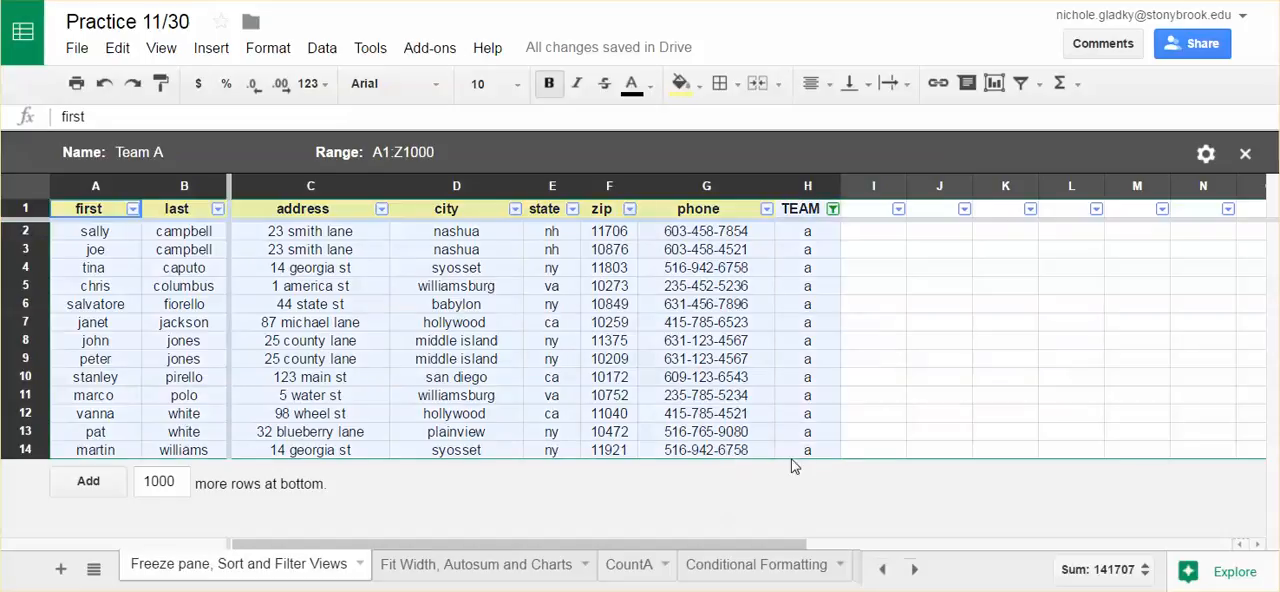
right_click(706, 340)
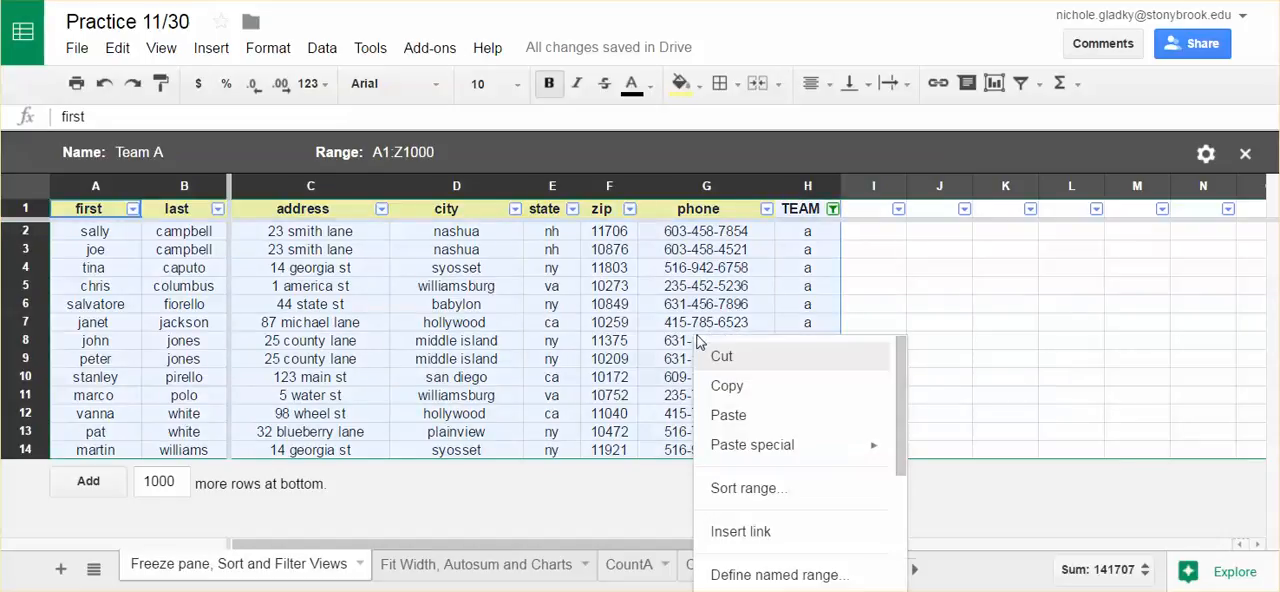
mouse_move(728, 386)
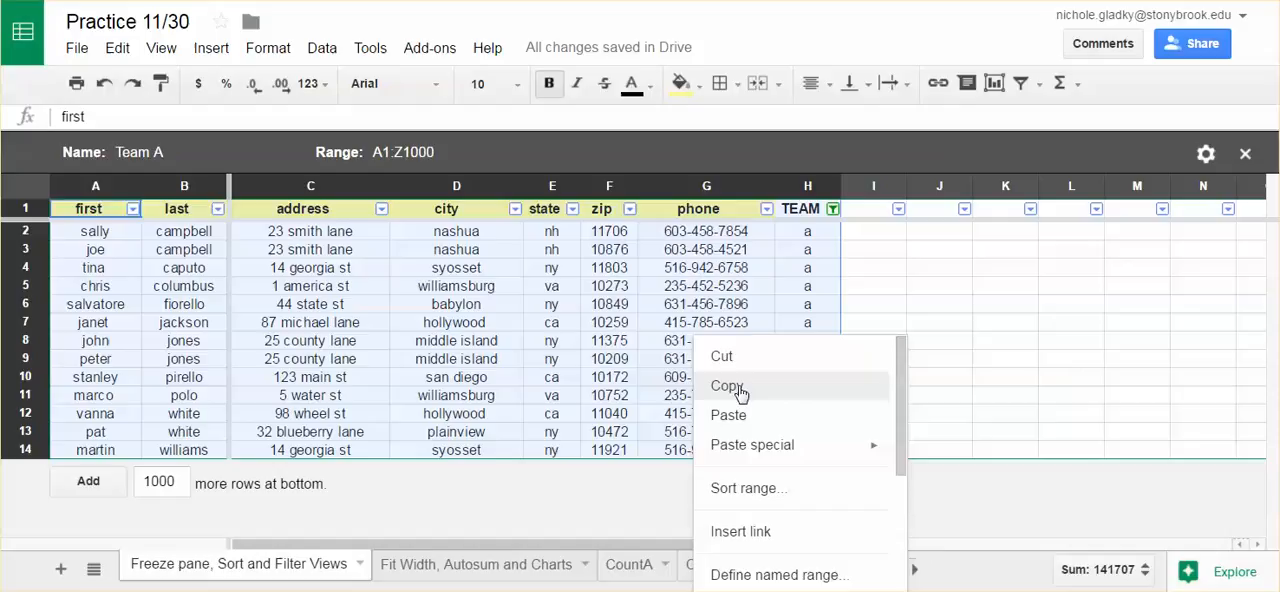
mouse_move(740, 396)
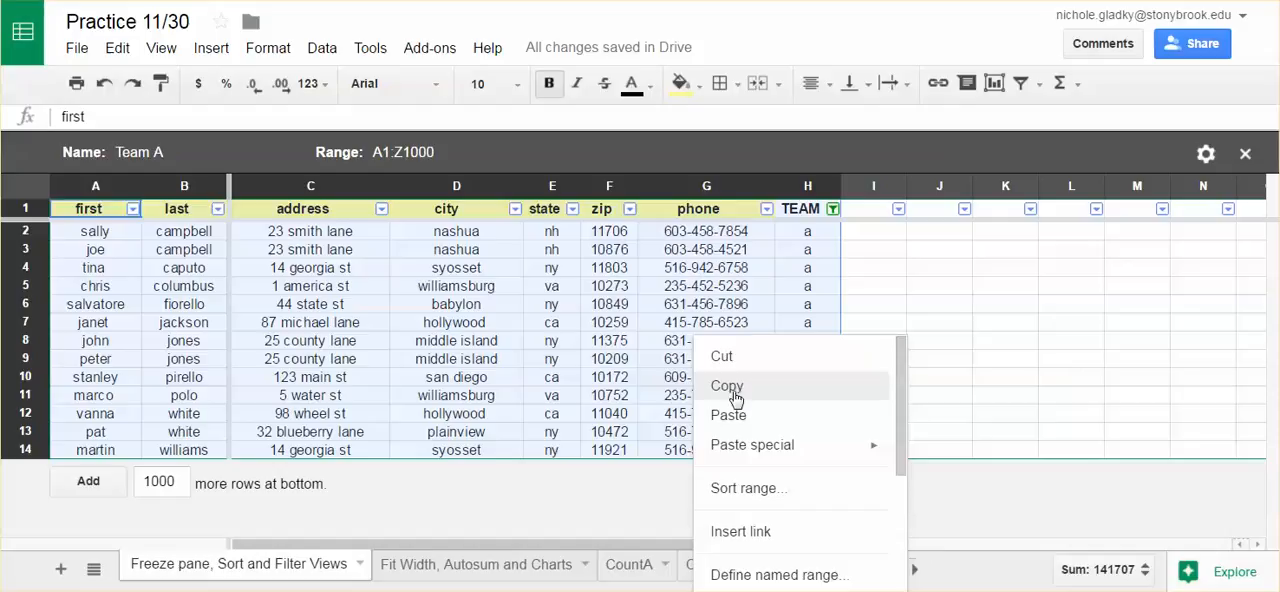
click(726, 386)
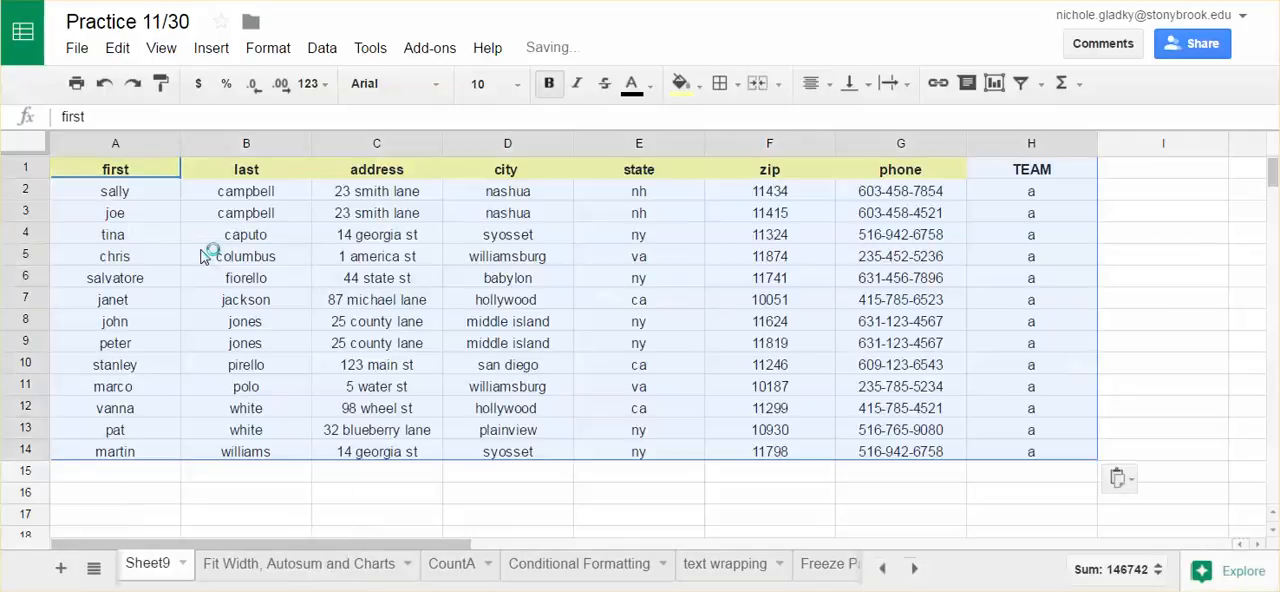
Step: Rename the new Sheet3 tab to 'Team'
double_click(148, 564)
text(T)
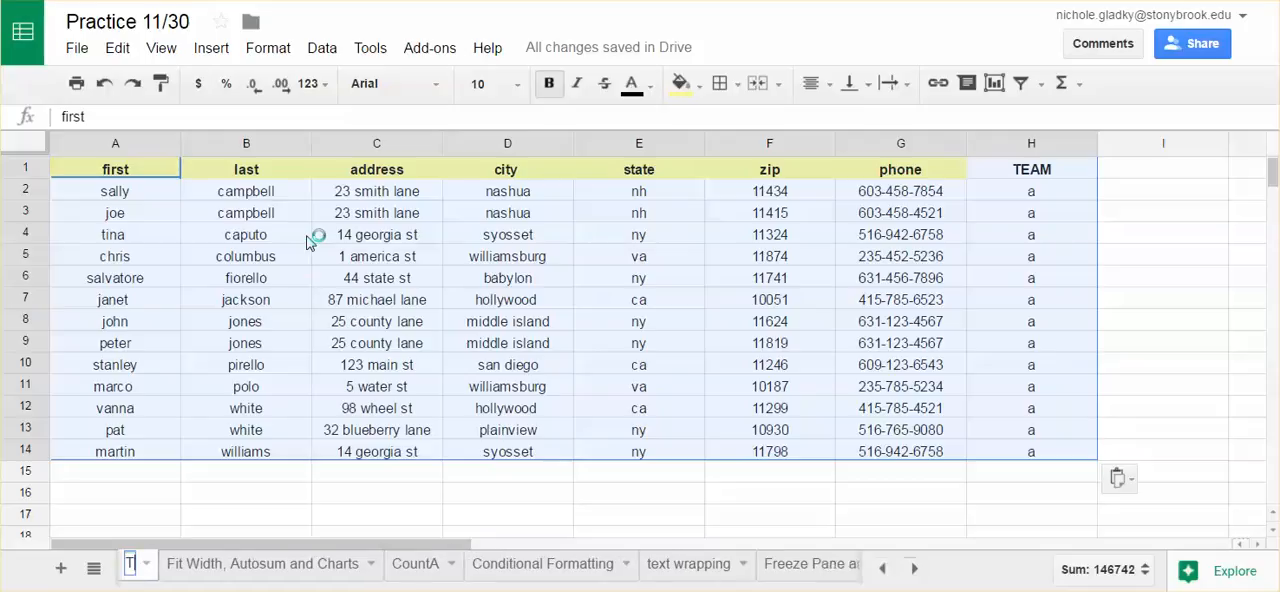
click(132, 564)
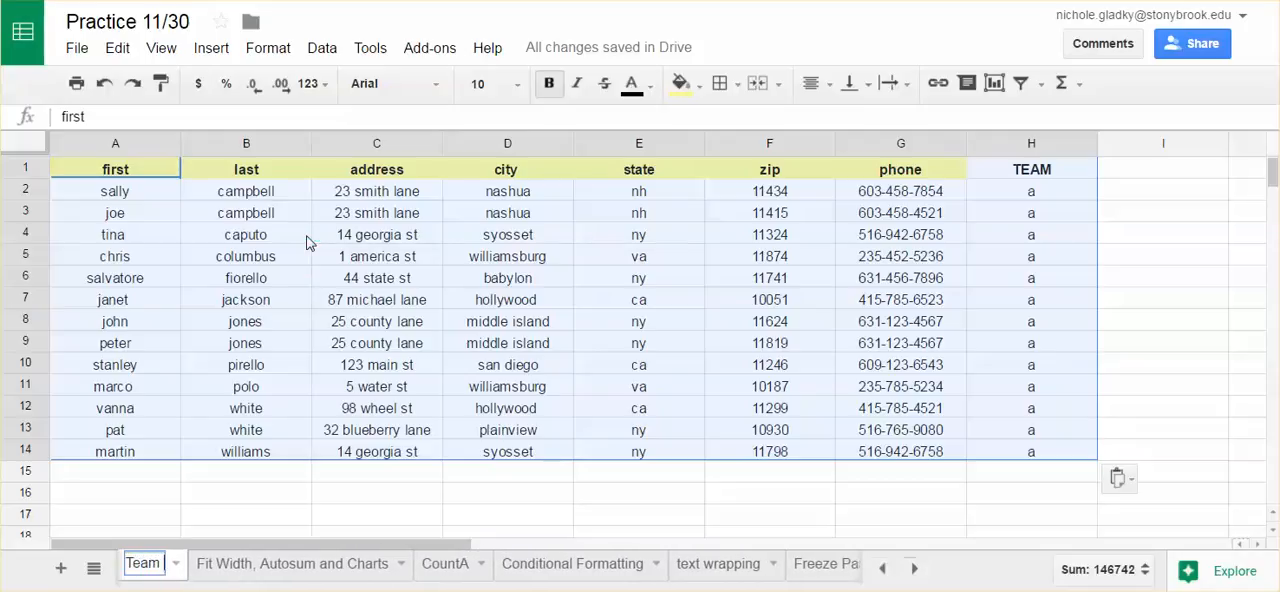